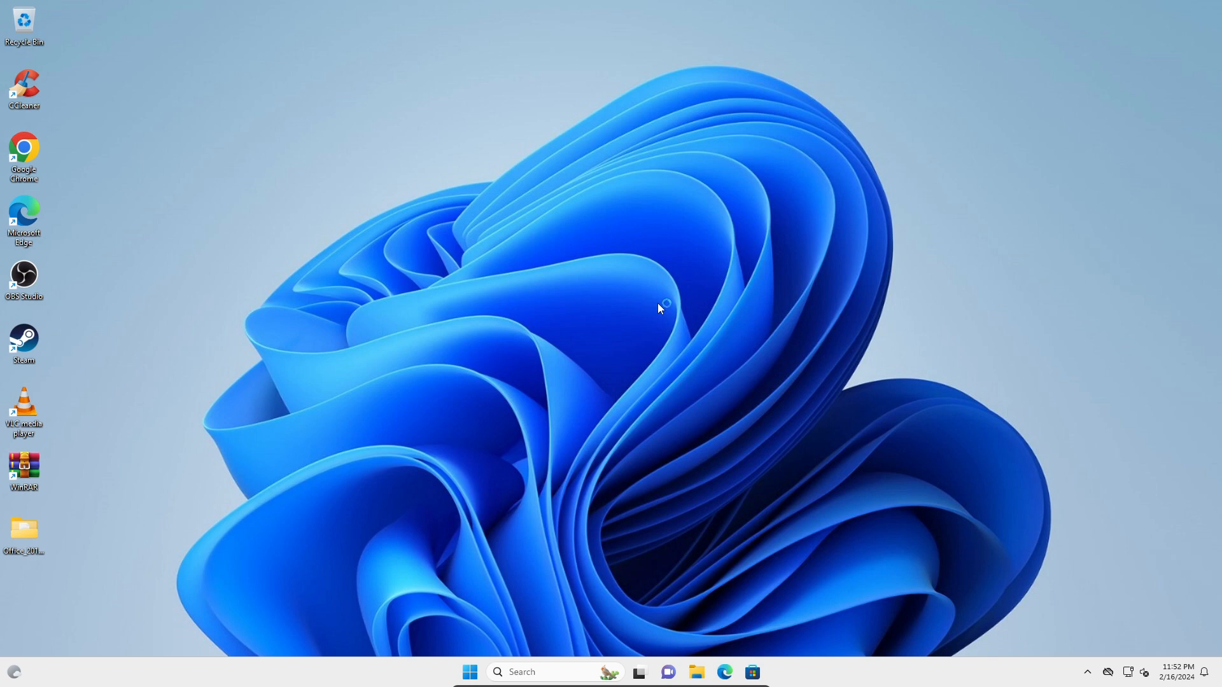
Show the desktop right-click menu and dismiss it without choosing anything.
{"action": "right_click", "coordinate": [658, 308]}
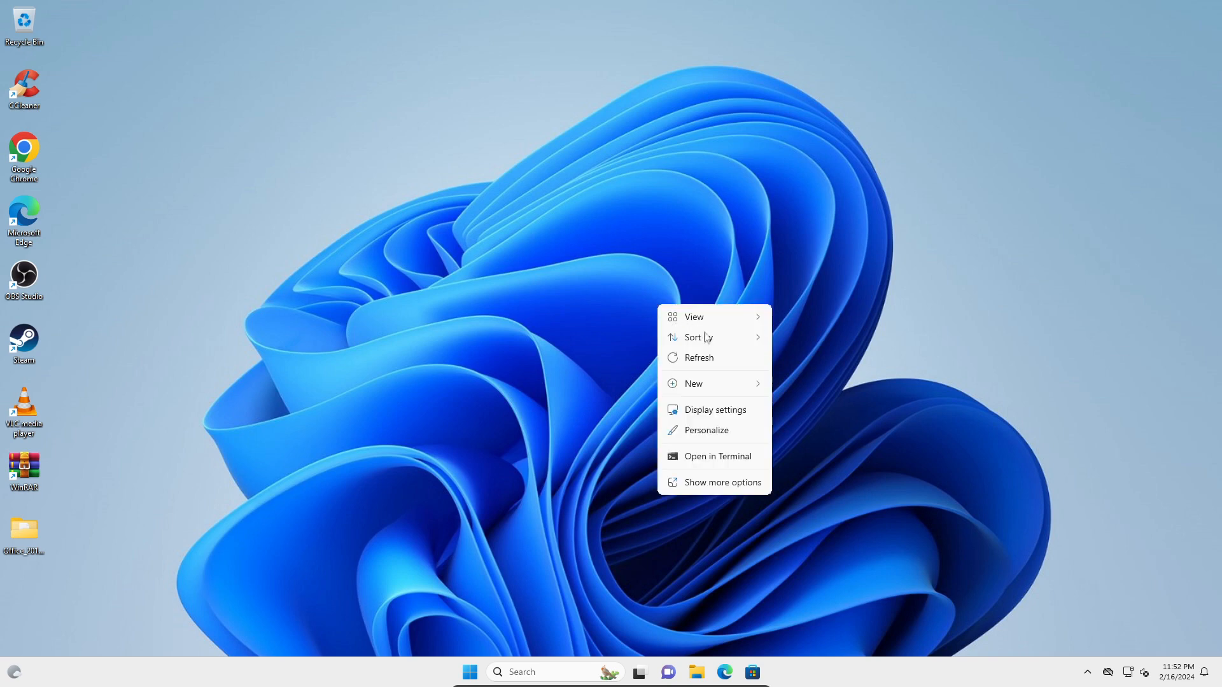
{"action": "left_click", "coordinate": [698, 271]}
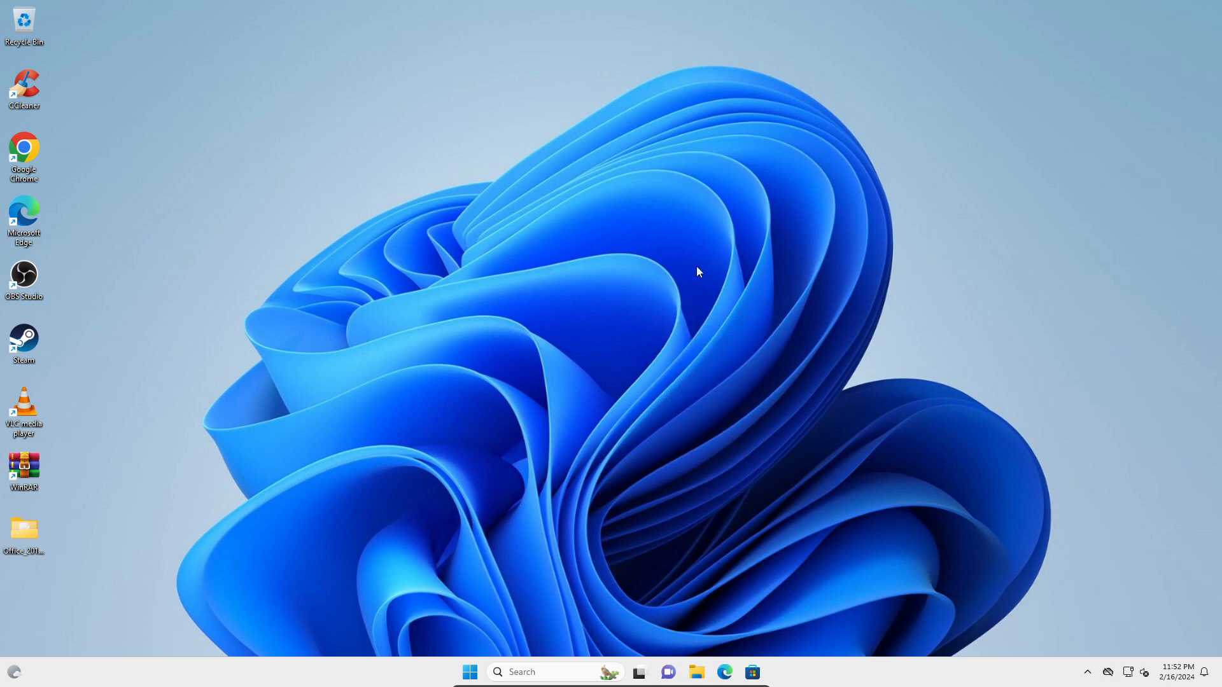
{"action": "mouse_move", "coordinate": [626, 319]}
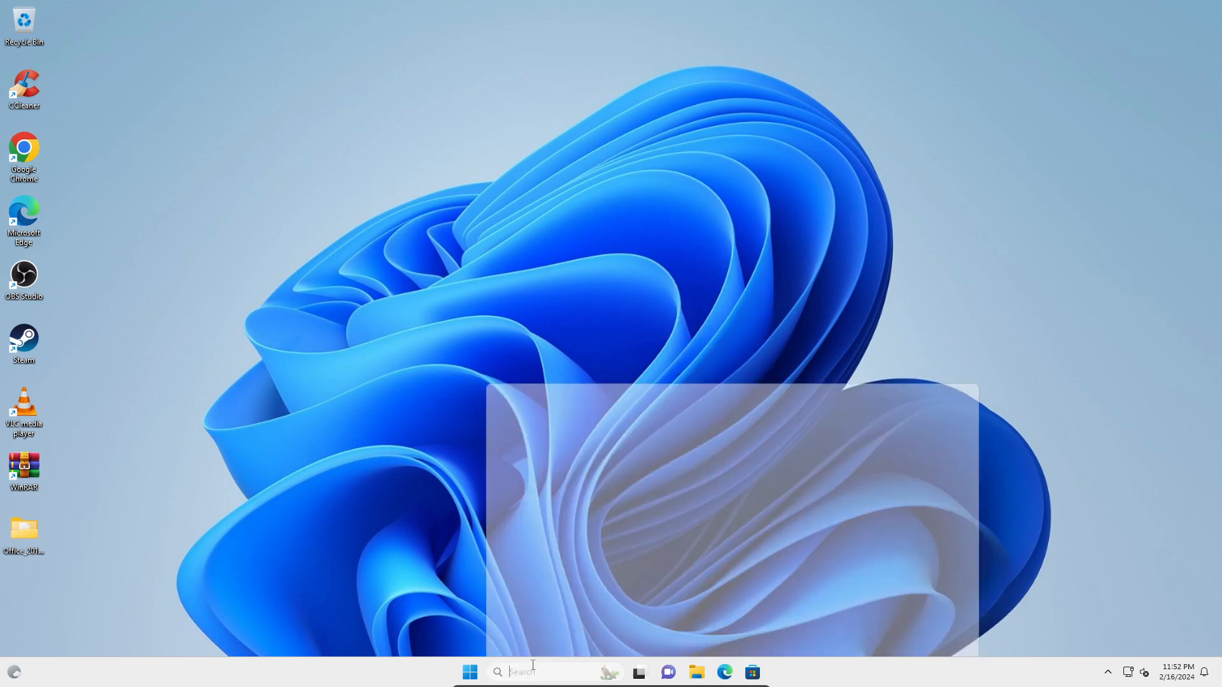
Search for Settings and reach System > Display with Brightness & color visible.
{"action": "type", "text": "s"}
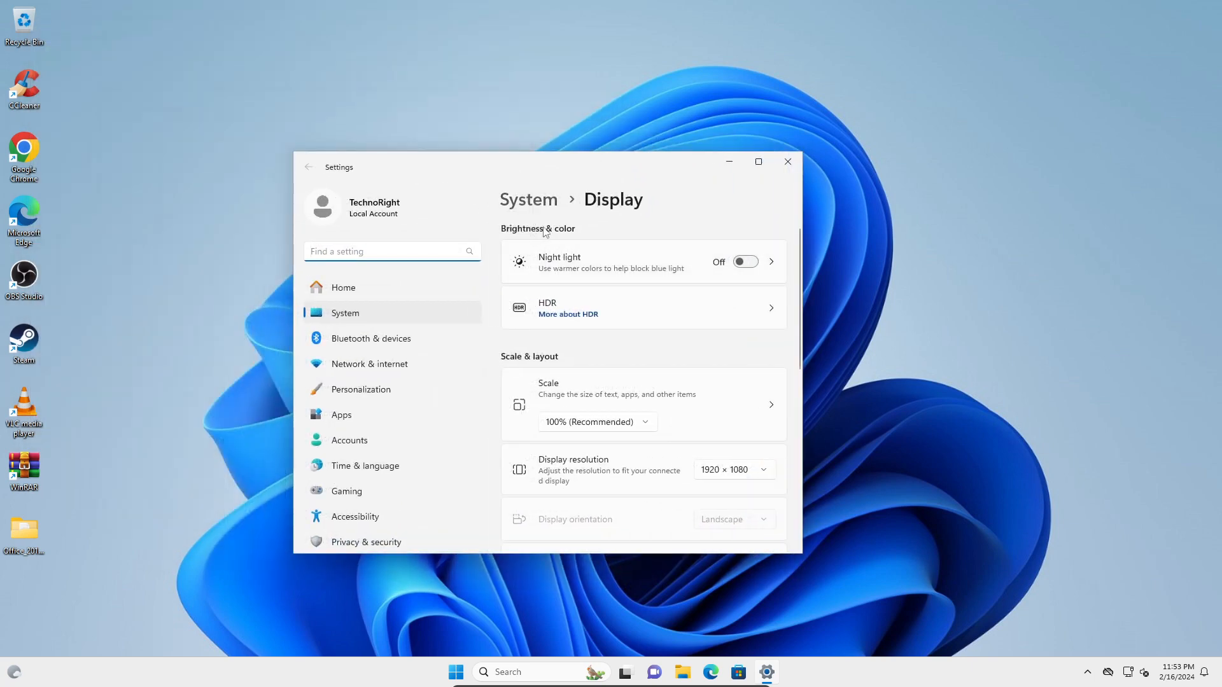
{"action": "mouse_move", "coordinate": [553, 244]}
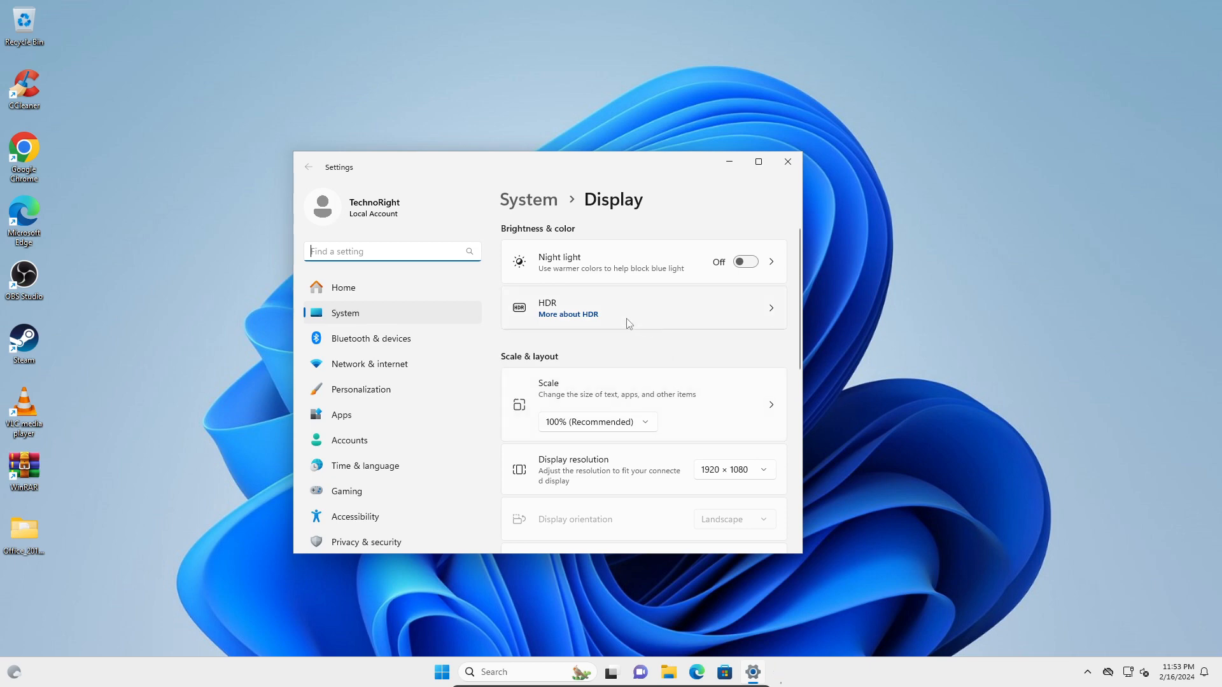
{"action": "mouse_move", "coordinate": [616, 336]}
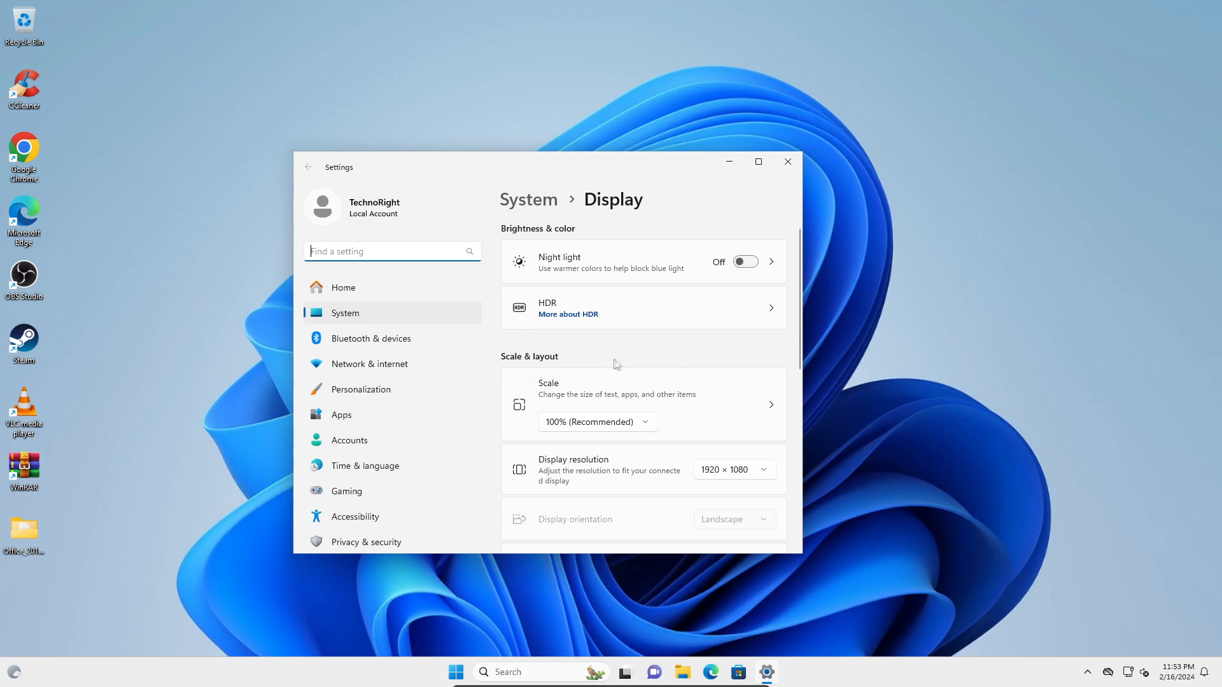
{"action": "mouse_move", "coordinate": [688, 301]}
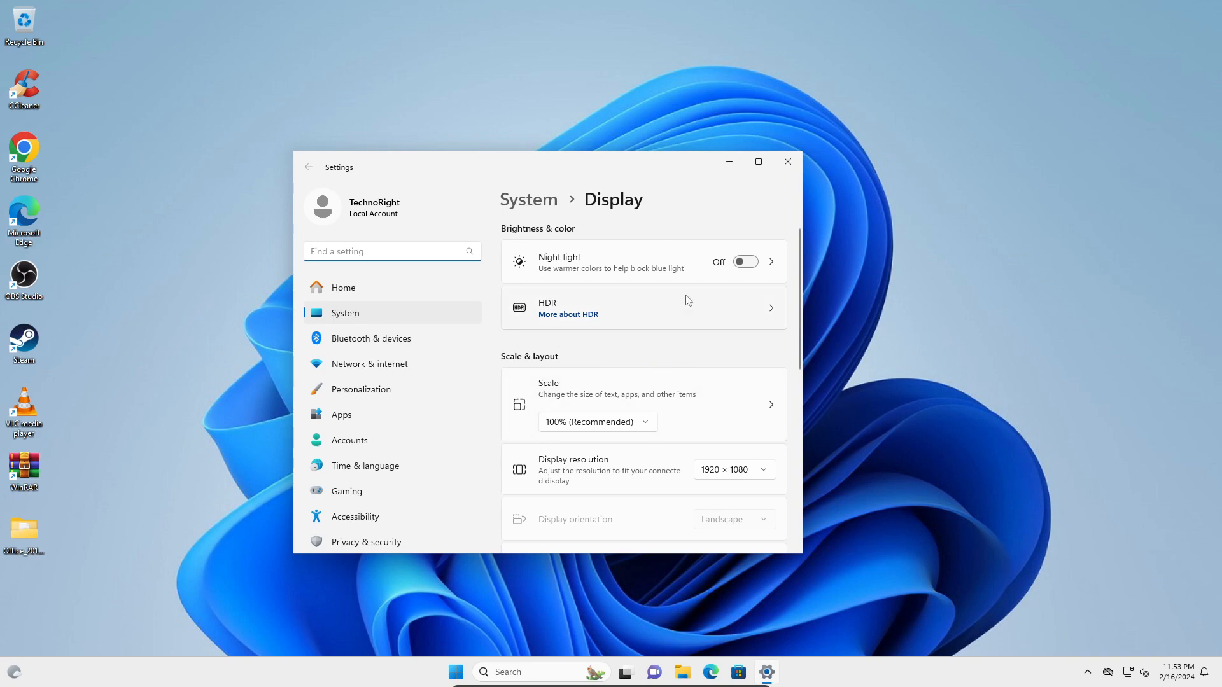
{"action": "mouse_move", "coordinate": [787, 162]}
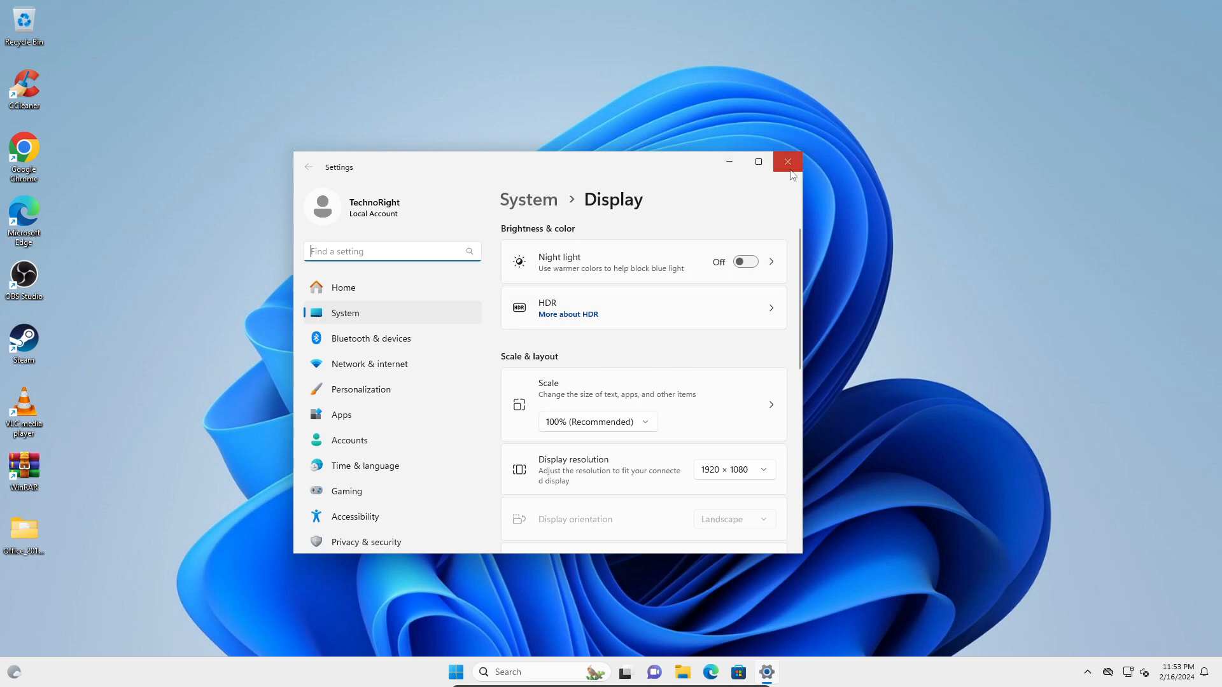
Search 'power' from the taskbar and launch Control Panel from the results.
{"action": "left_click", "coordinate": [786, 162]}
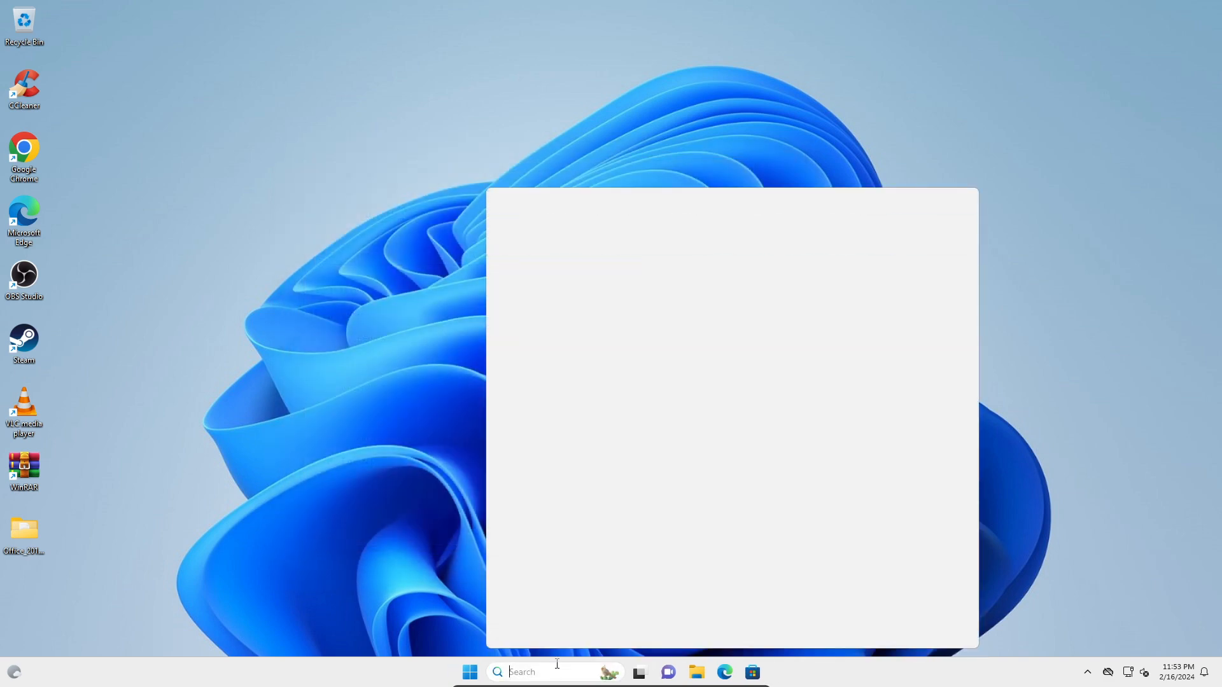
{"action": "type", "text": "powerpoint 2016"}
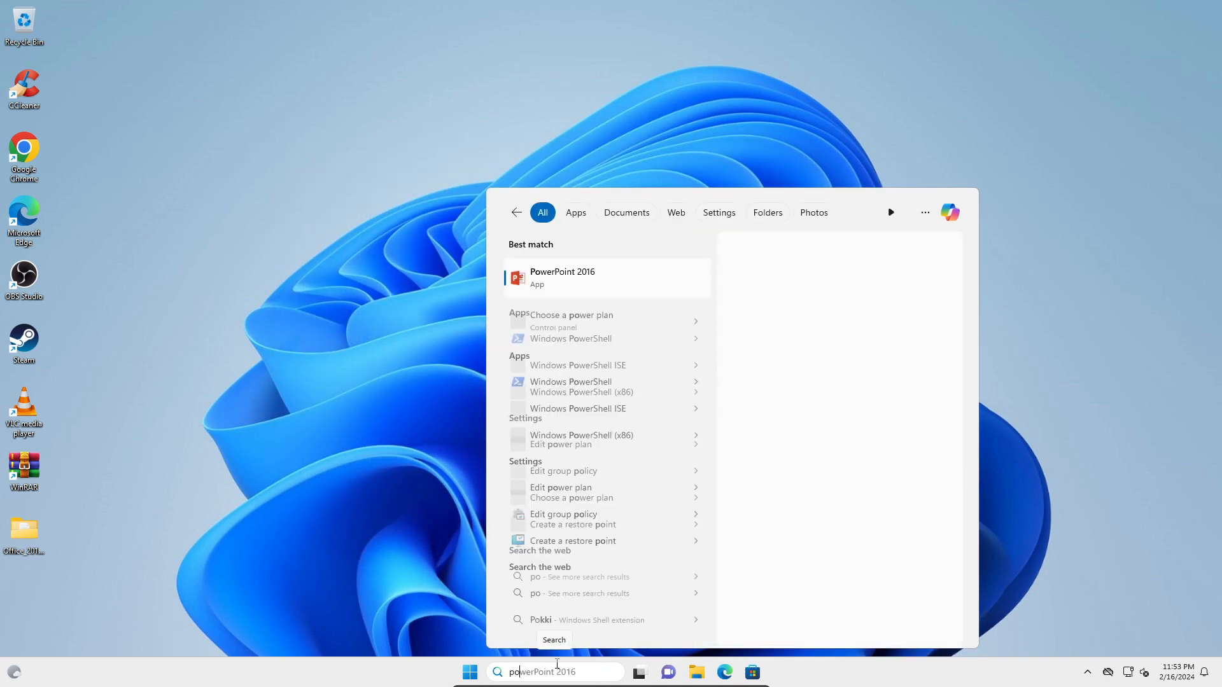
{"action": "type", "text": "power"}
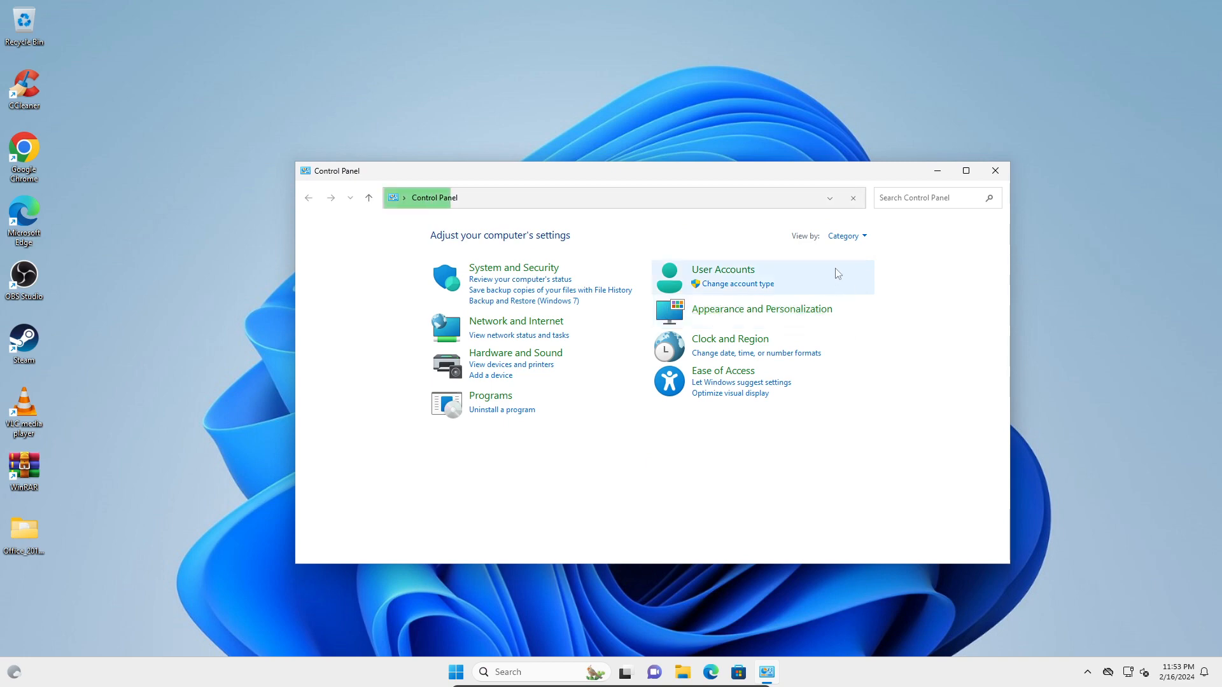
View all Control Panel items as large icons and maximize the window.
{"action": "left_click", "coordinate": [845, 235]}
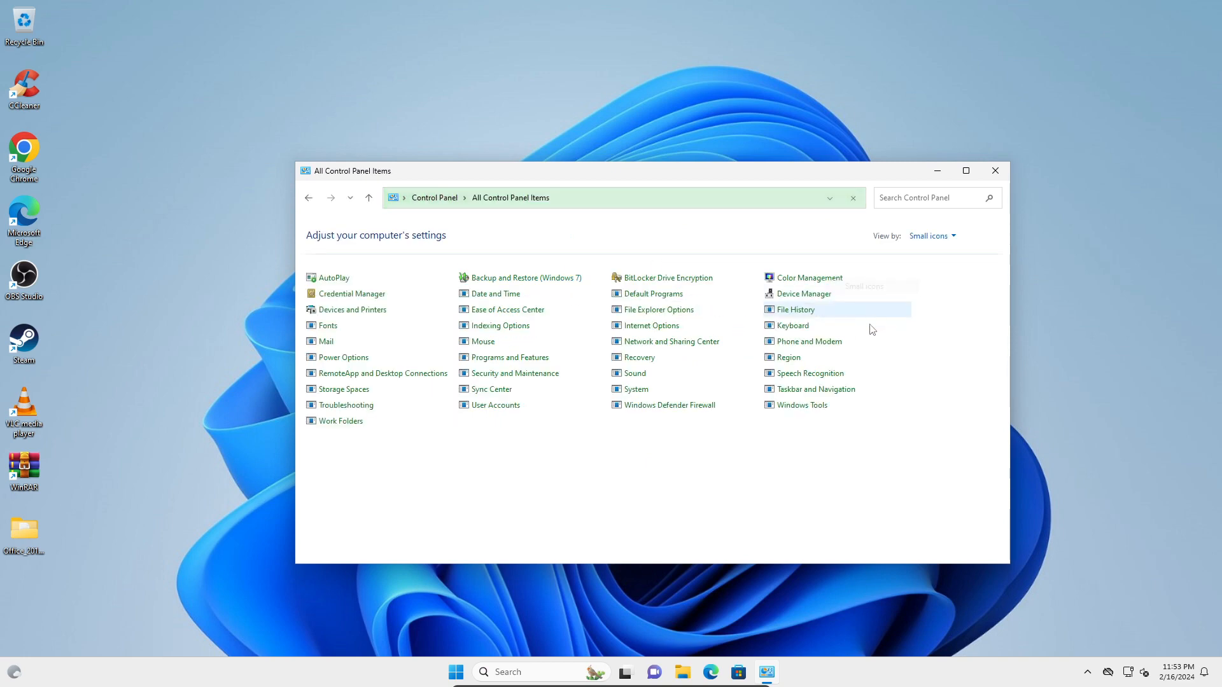
{"action": "left_click", "coordinate": [932, 235]}
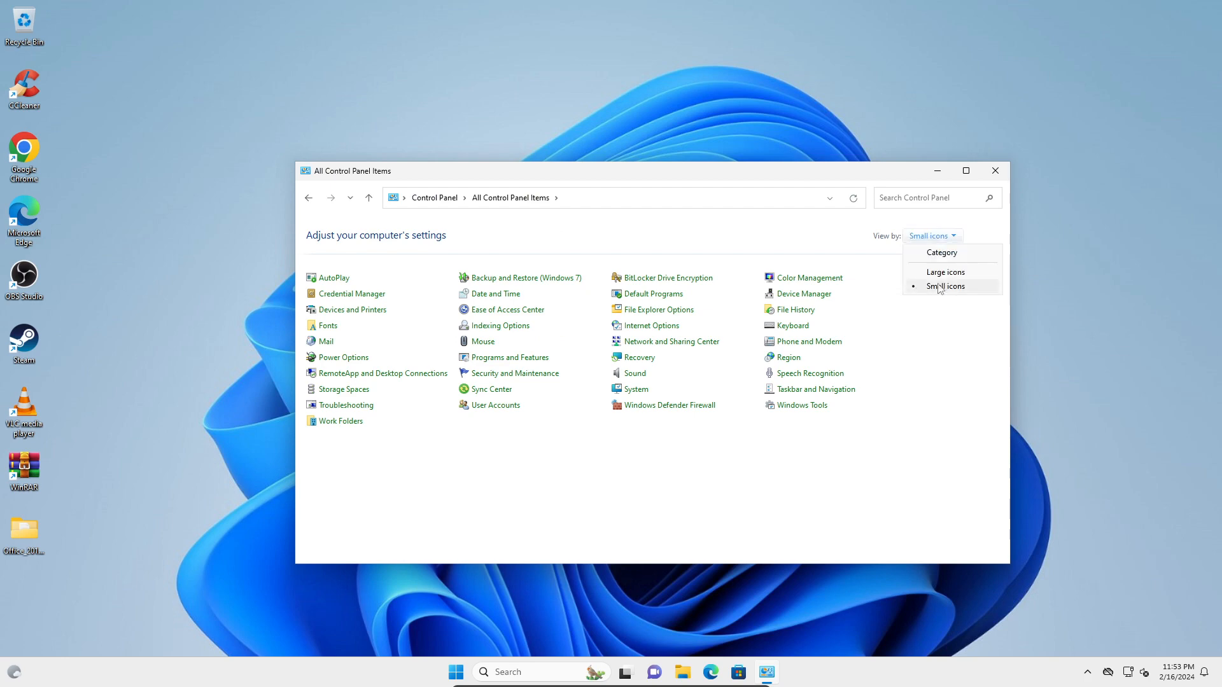
{"action": "left_click", "coordinate": [943, 273]}
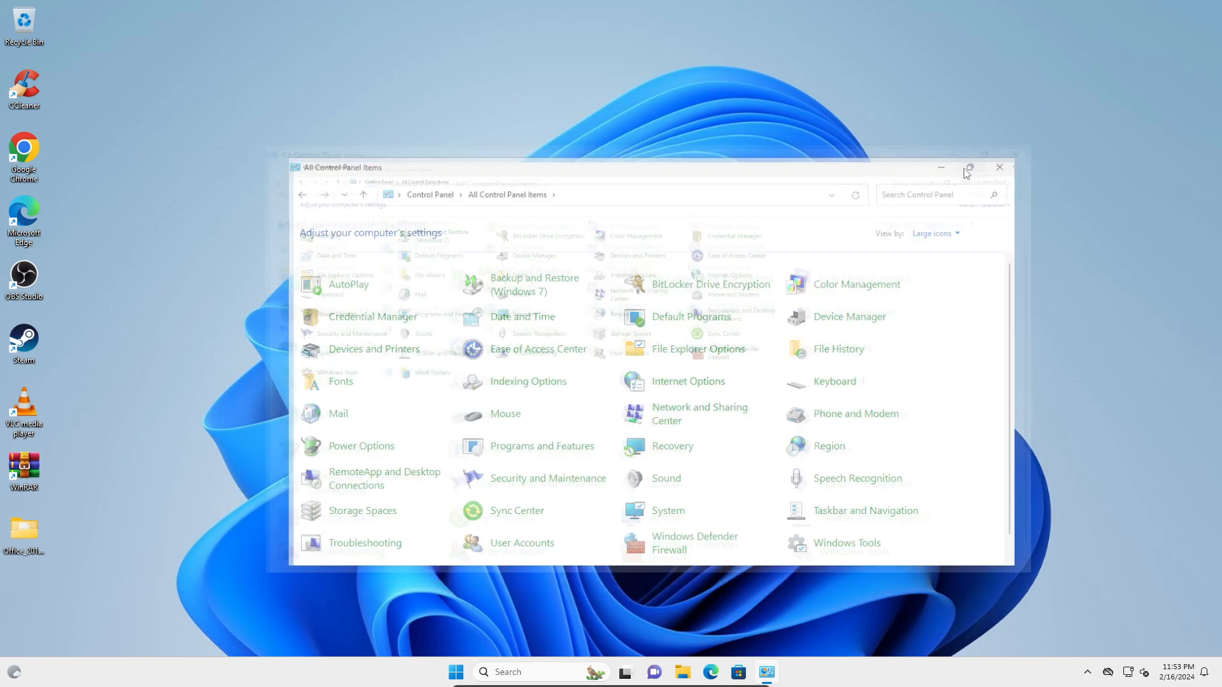
{"action": "left_click", "coordinate": [967, 168]}
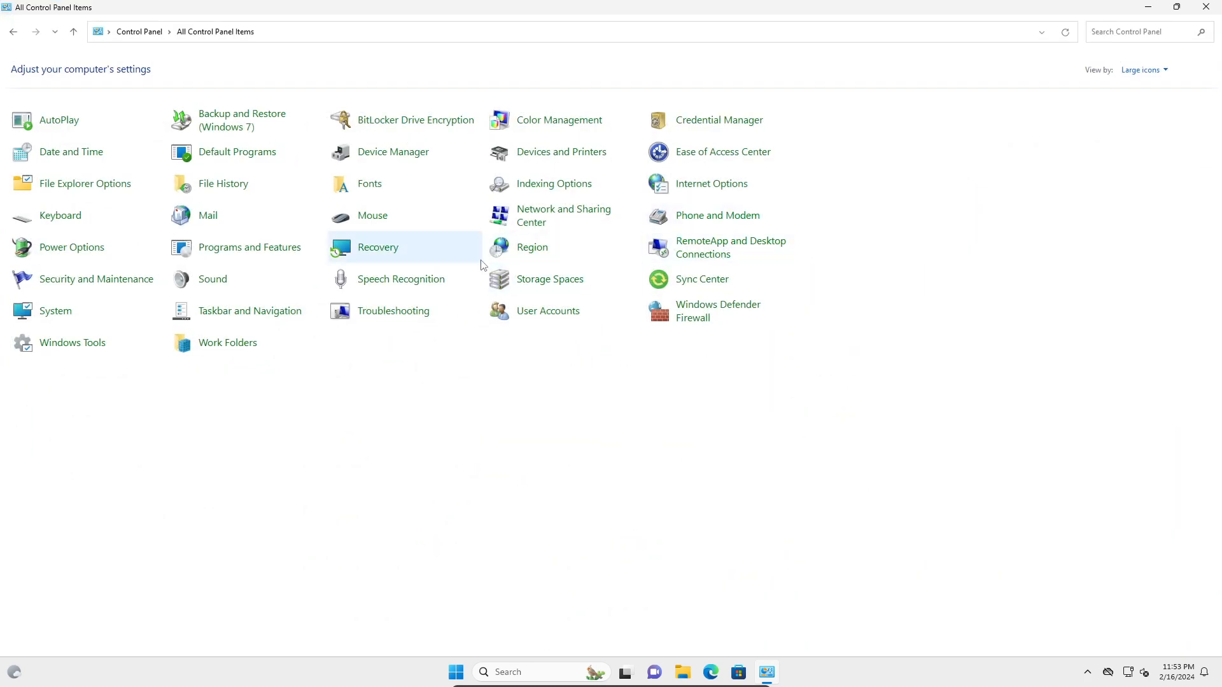
{"action": "mouse_move", "coordinate": [71, 247]}
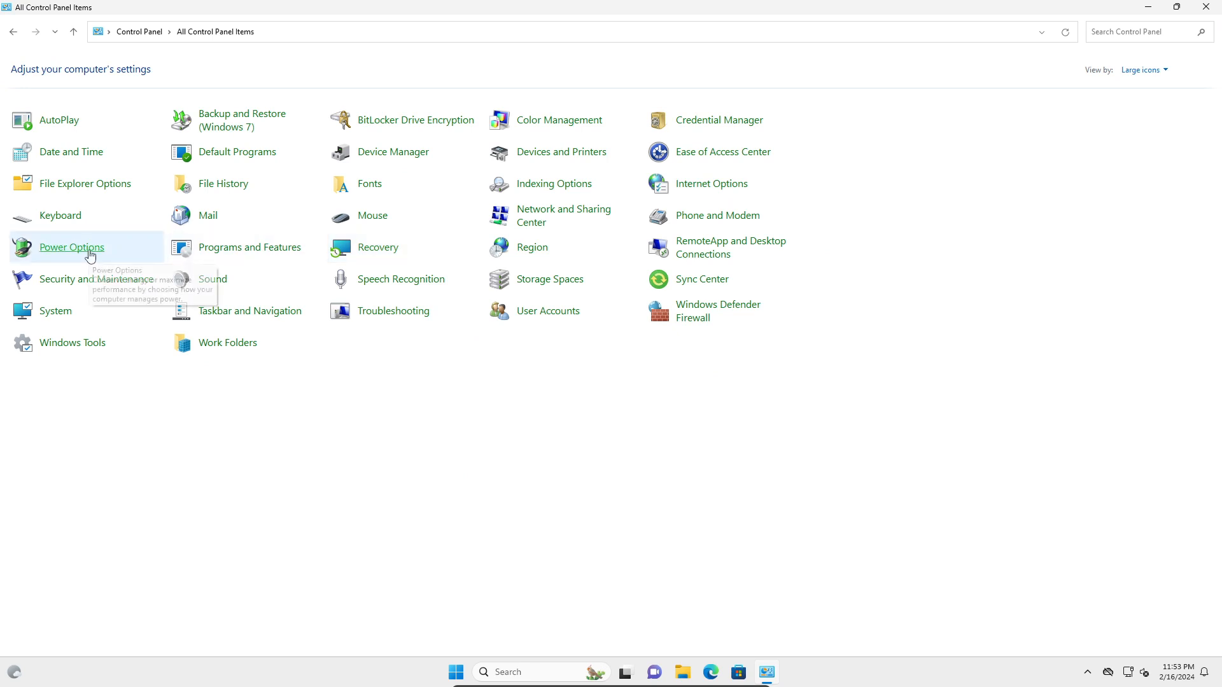
Enter Power Options and show additional plans to reveal High performance.
{"action": "left_click", "coordinate": [71, 247]}
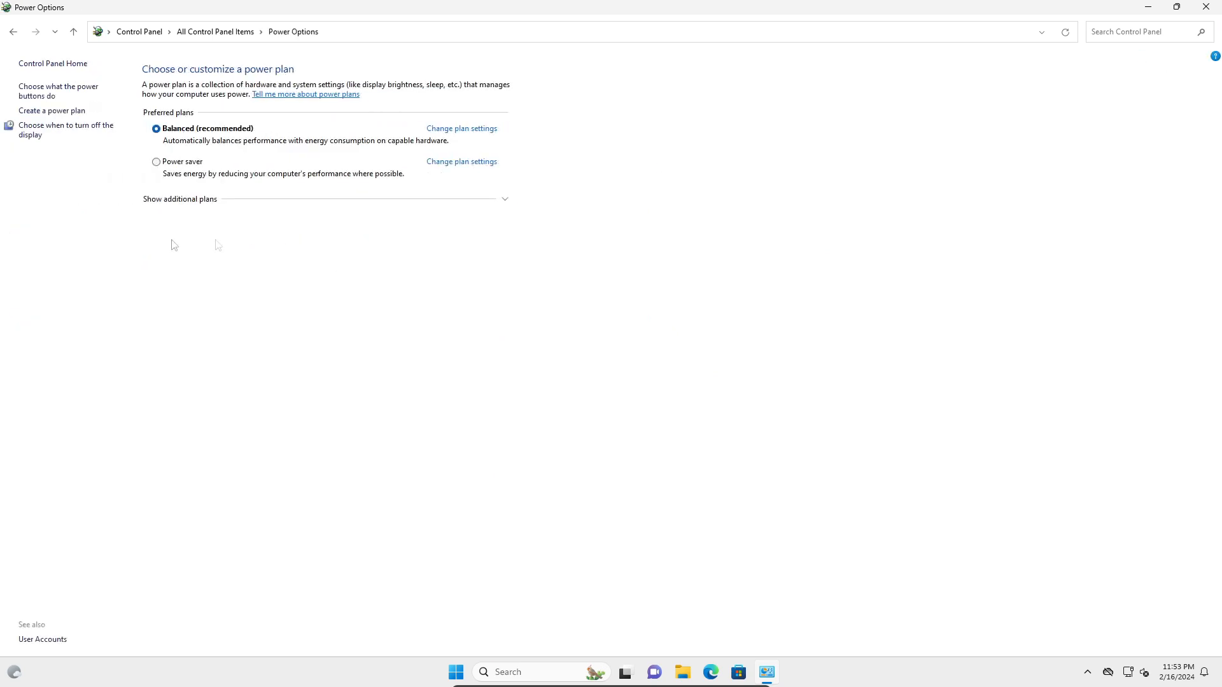
{"action": "left_click", "coordinate": [180, 199]}
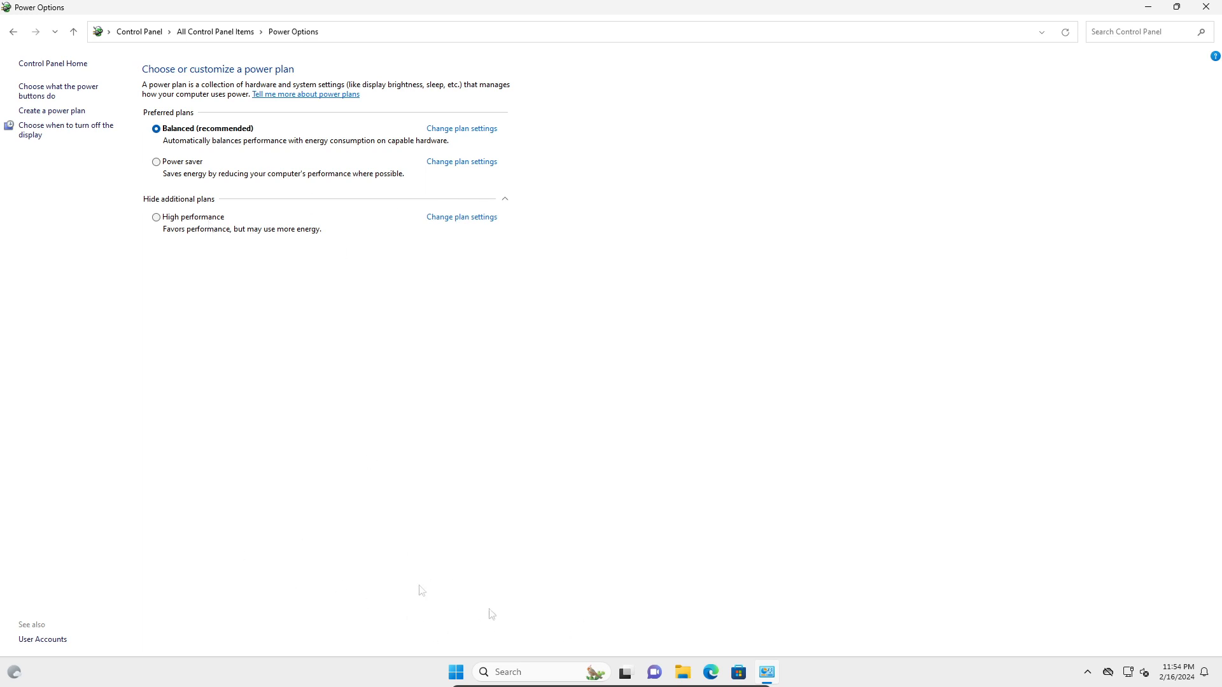
{"action": "mouse_move", "coordinate": [469, 615]}
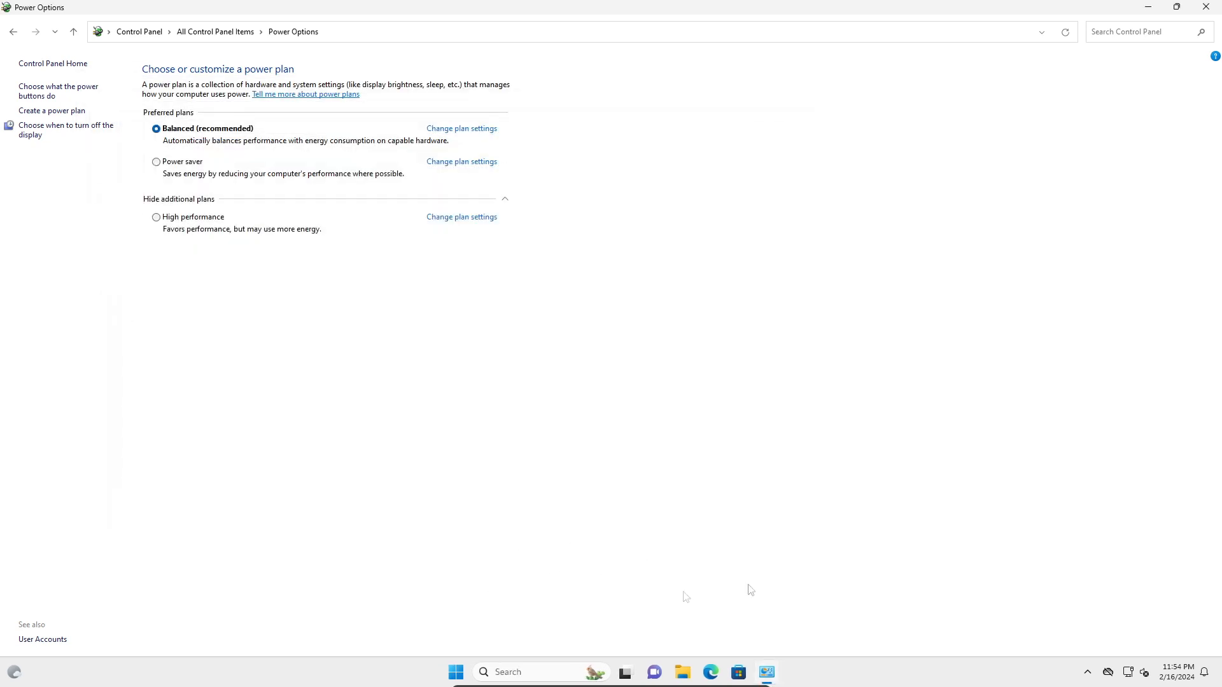
{"action": "mouse_move", "coordinate": [789, 548]}
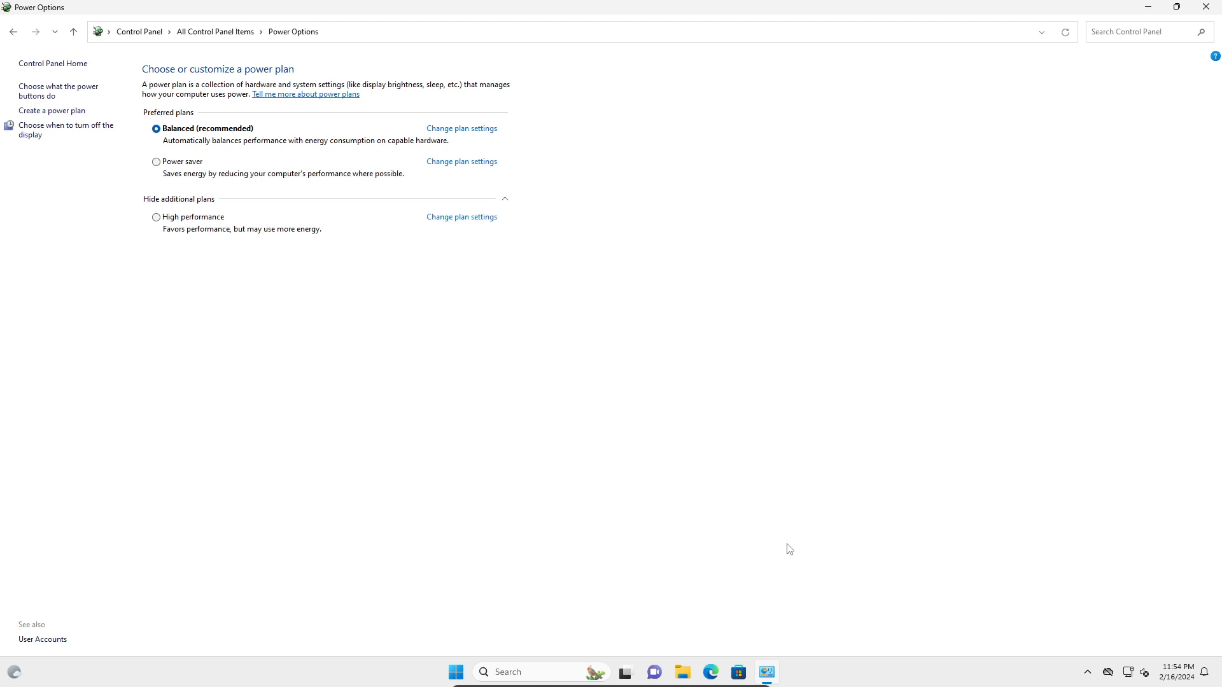
{"action": "mouse_move", "coordinate": [899, 491]}
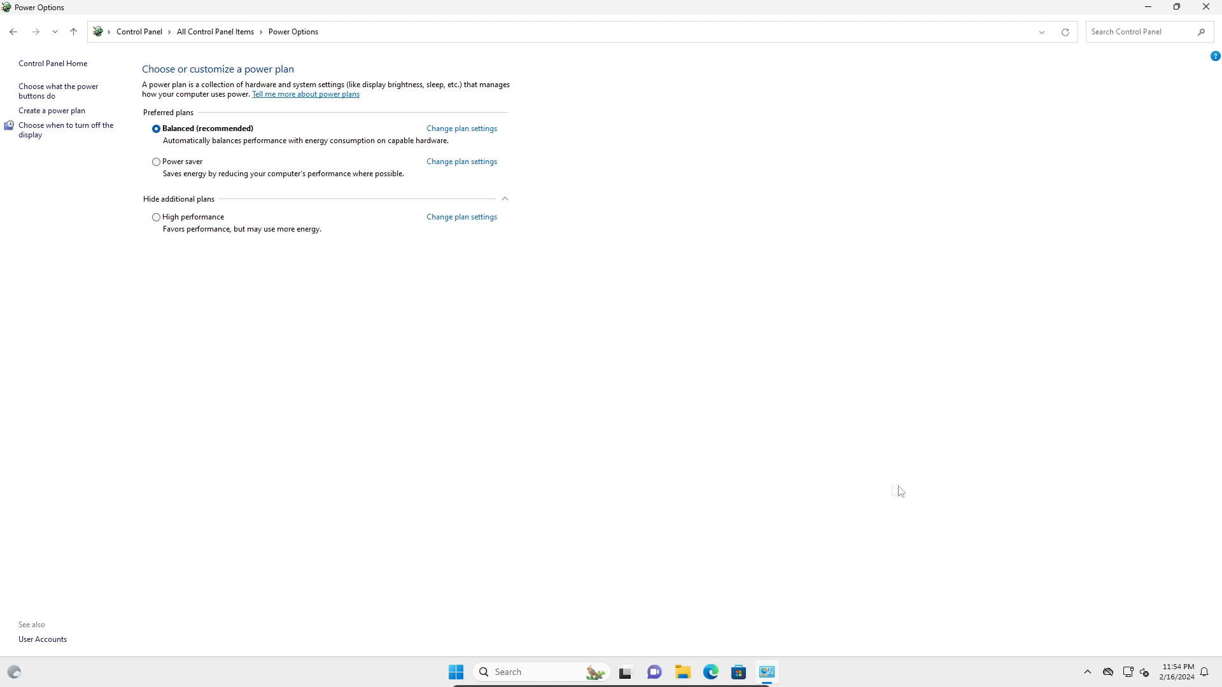